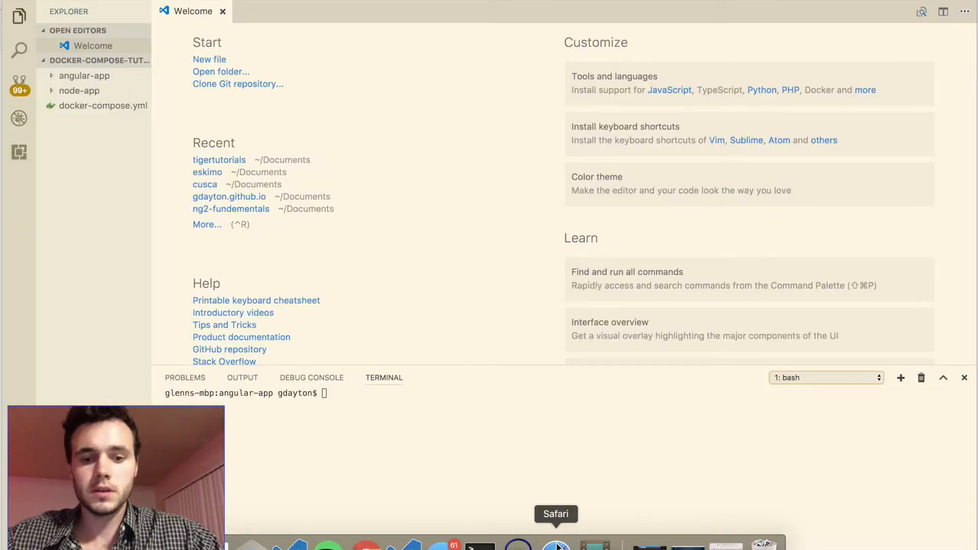
- Switch over to the web browser briefly before returning to the project
click(555, 546)
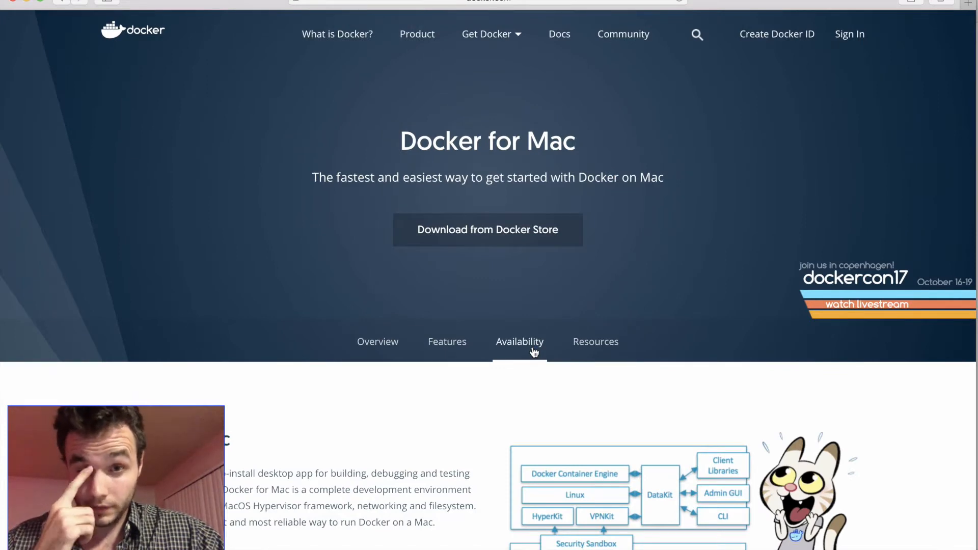
click(487, 33)
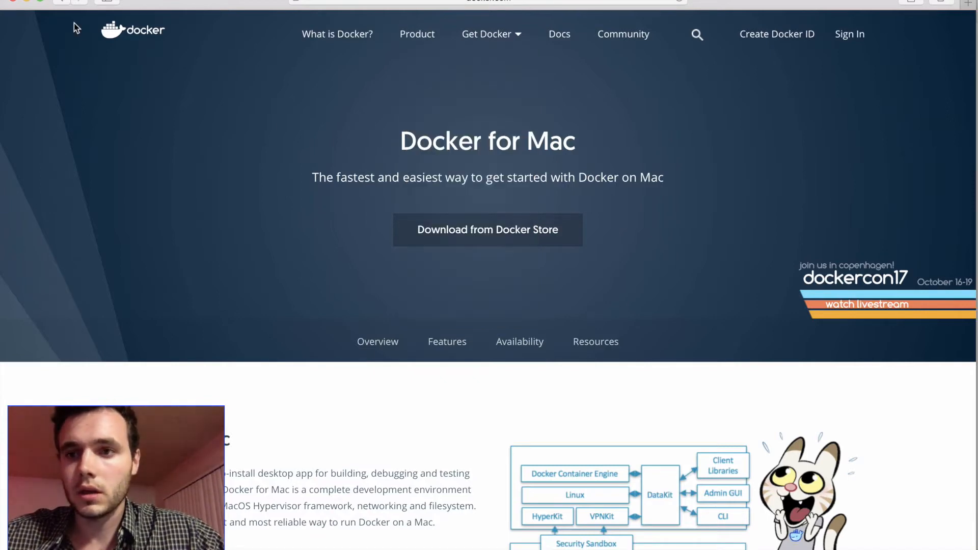
mouse_move(715, 198)
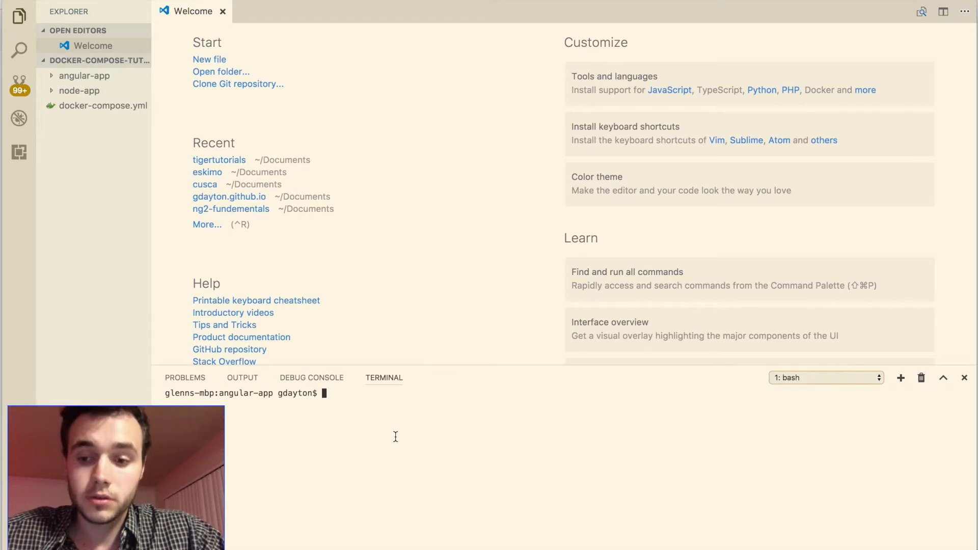
- Clear a half-written ng command in the terminal and expand the angular-app folder
text(ng new angular-app)
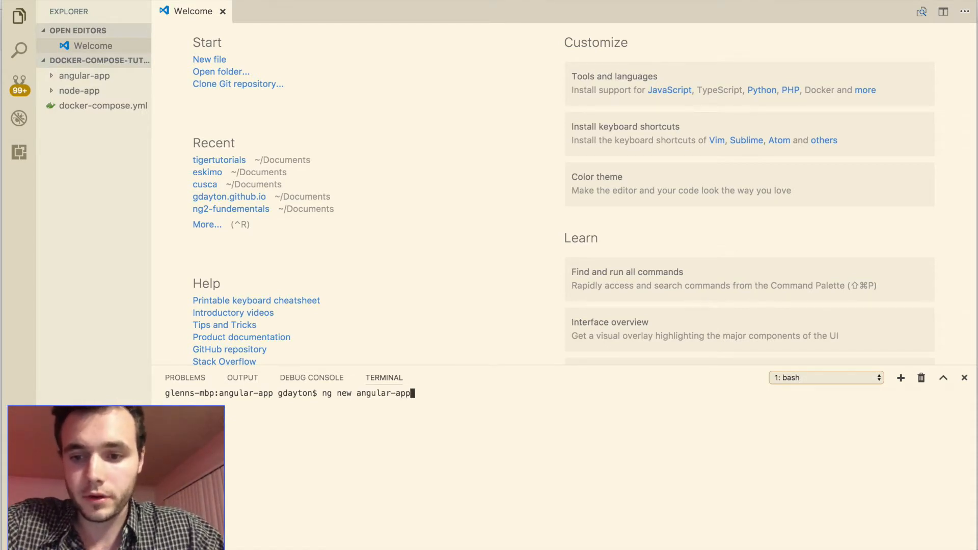
key(Backspace)
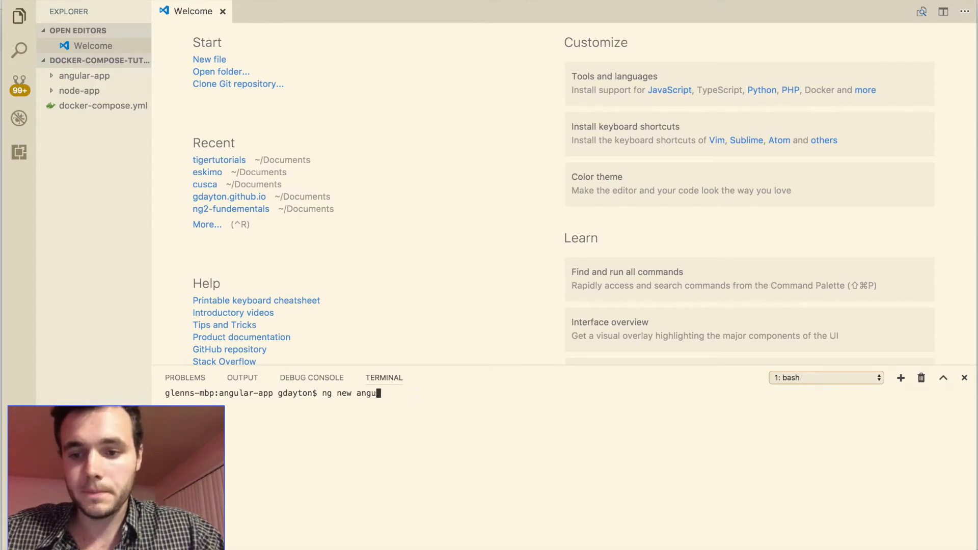
key(ctrl+c)
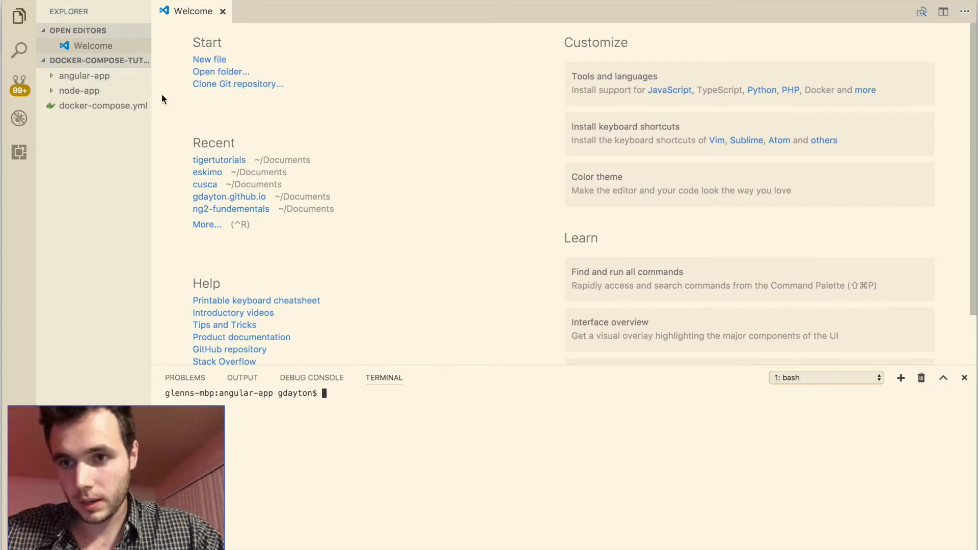
click(85, 76)
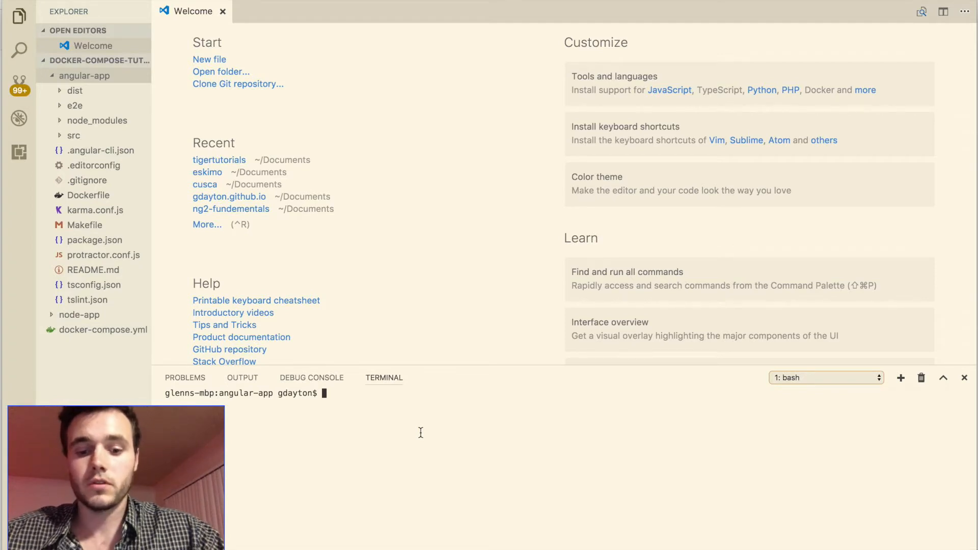
- Run ng build to produce the Angular bundles, then collapse the angular-app folder
text(ng bui)
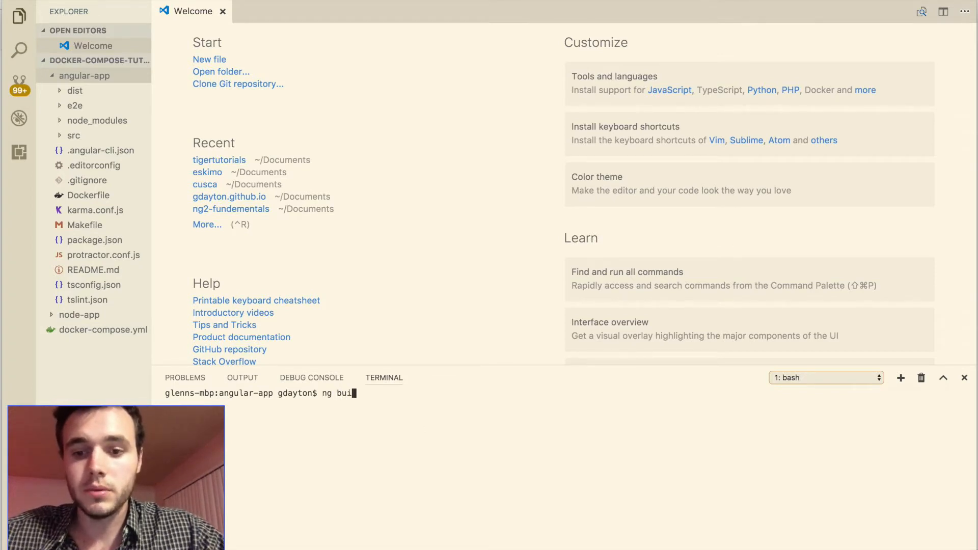
text(ld)
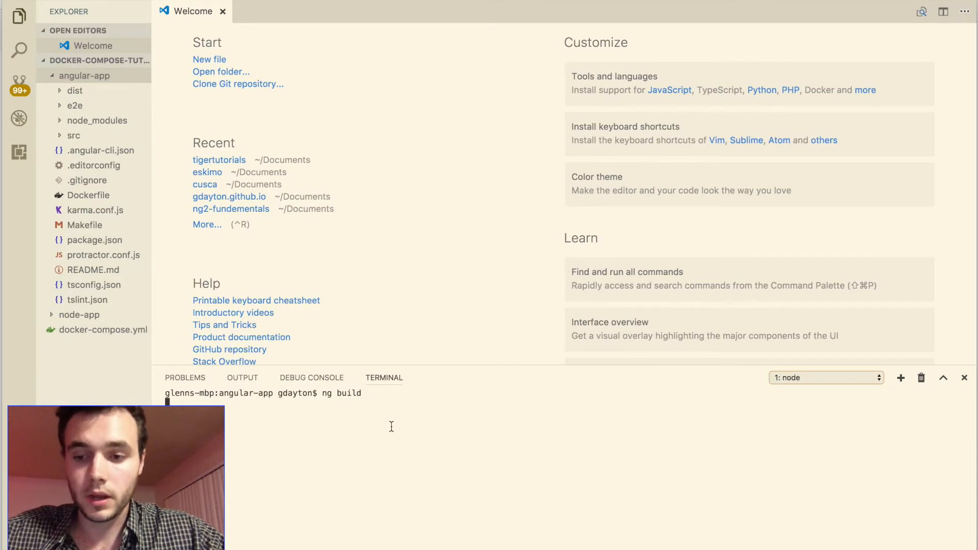
click(74, 90)
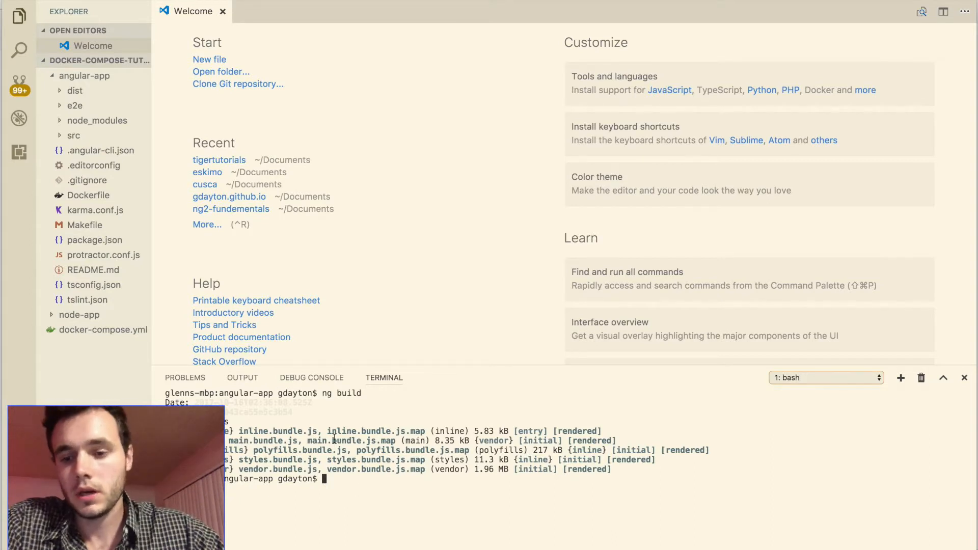
click(84, 75)
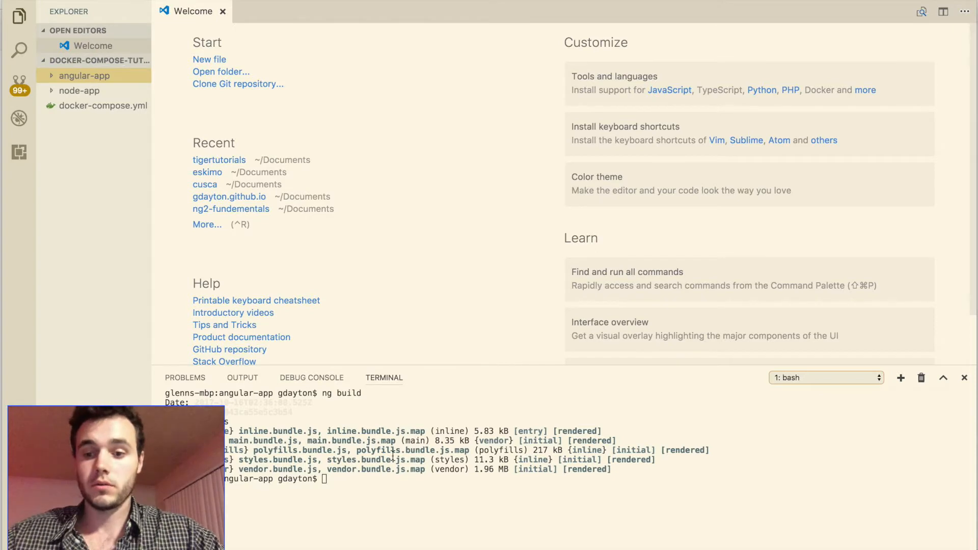
- Write an express node-app command in the terminal and expand the node-app folder
text(exp)
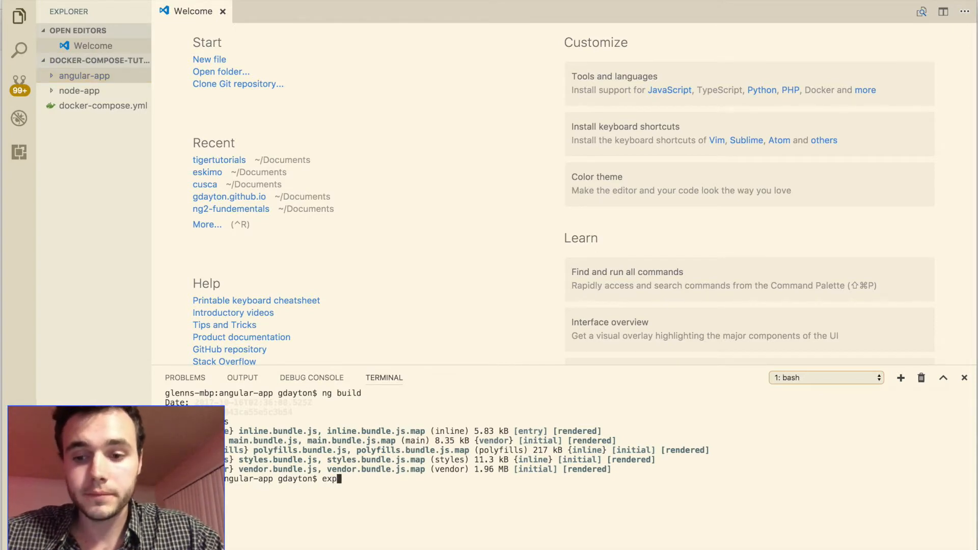
text(ress)
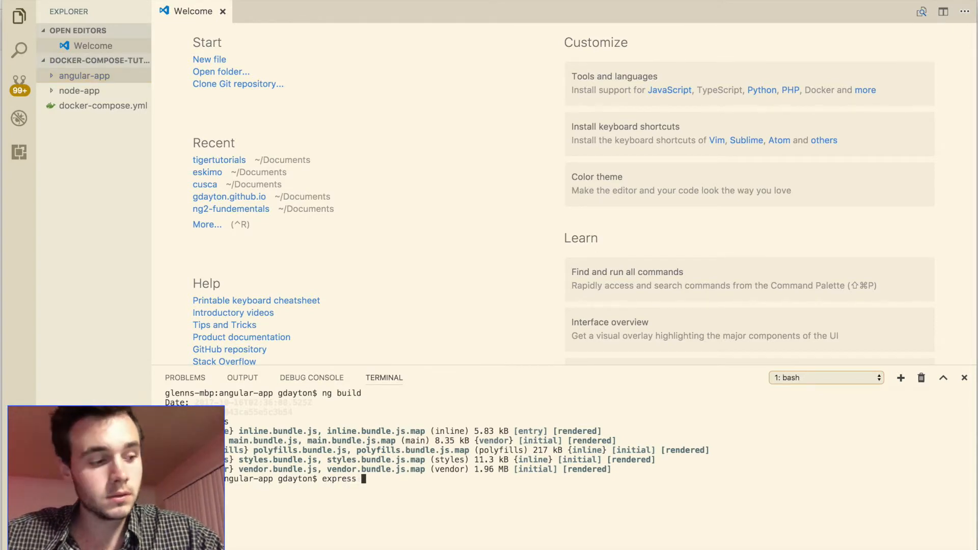
text(node-app)
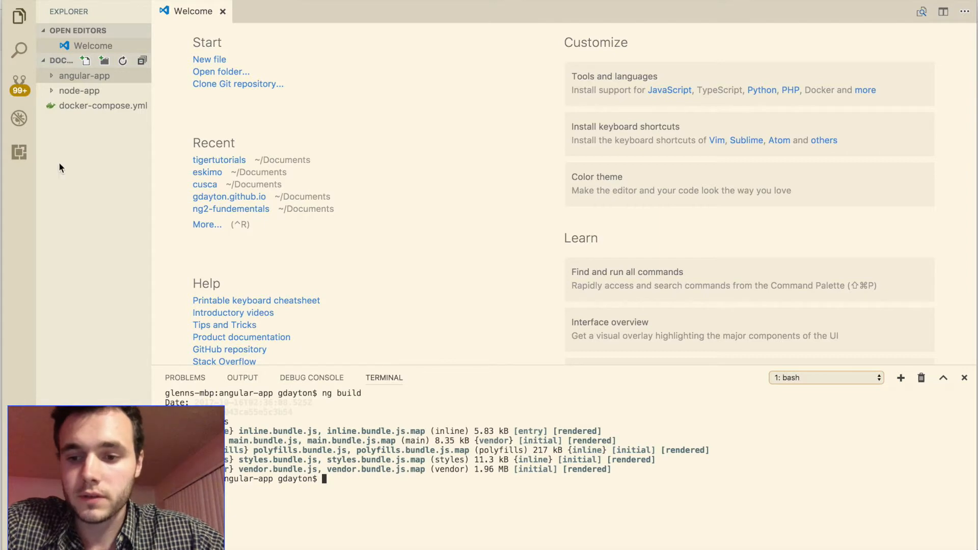
click(79, 91)
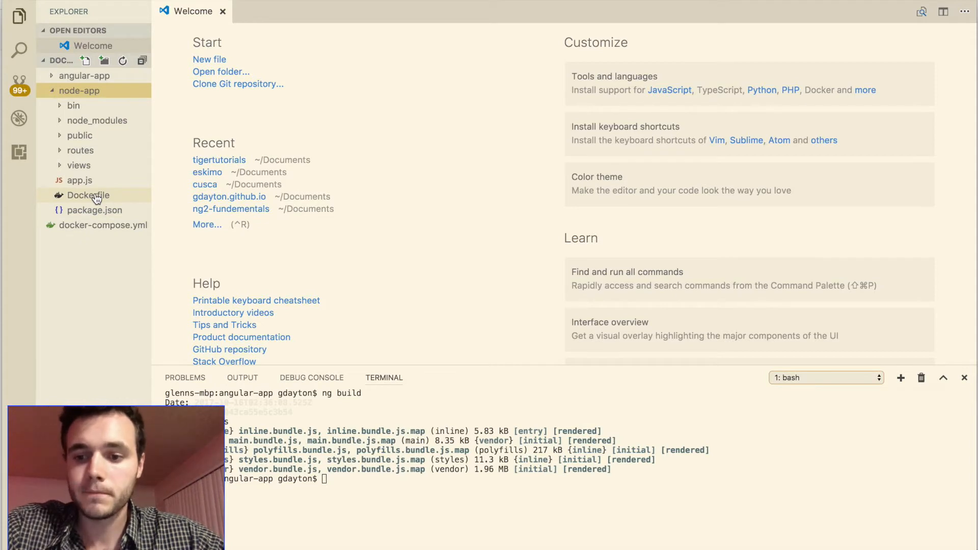
mouse_move(86, 196)
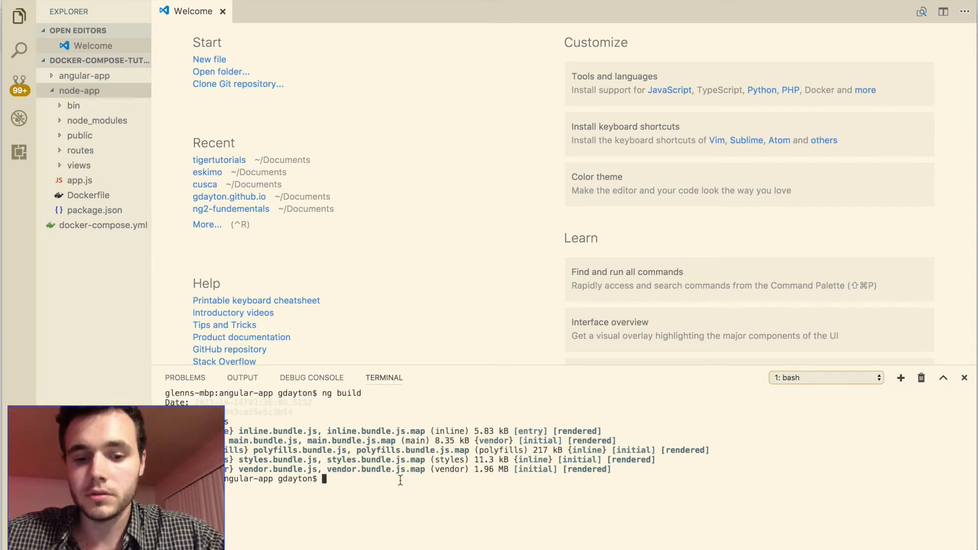
- cd into ../node-app and run npm install mongoose --save-dev
text(npm install)
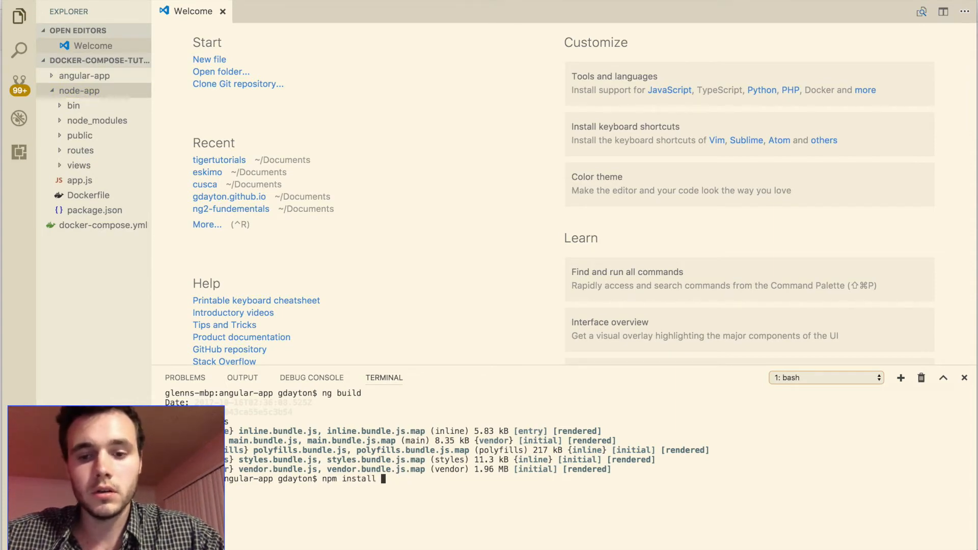
text(mongoose --)
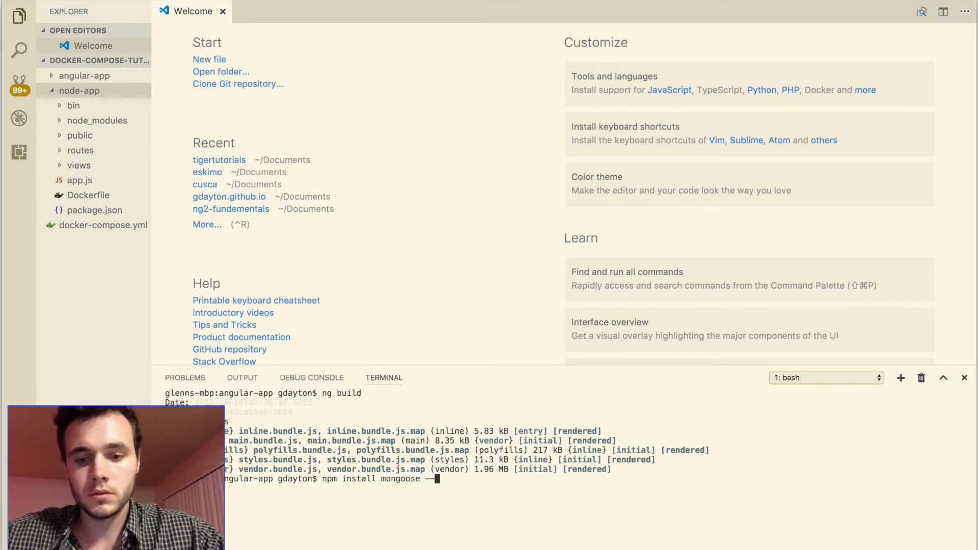
text(save-dev)
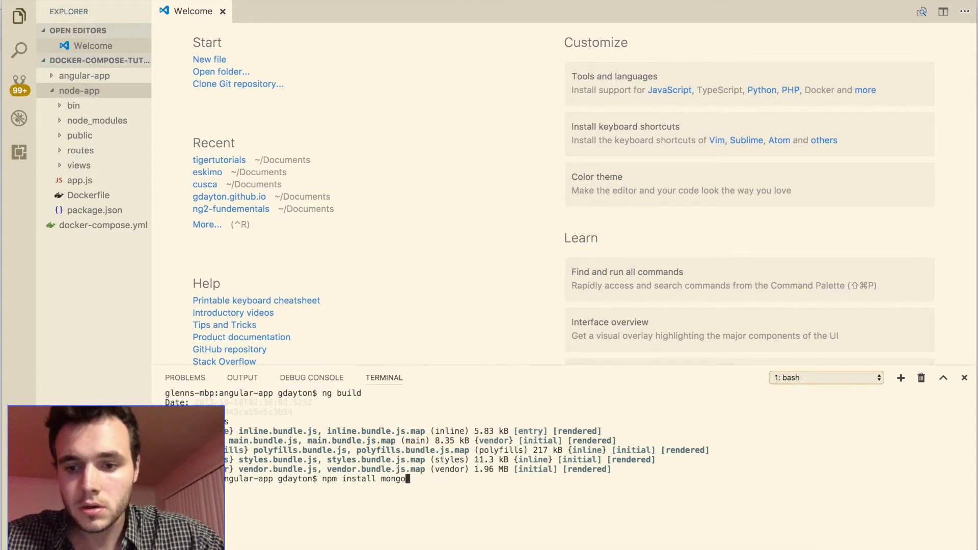
text(cd)
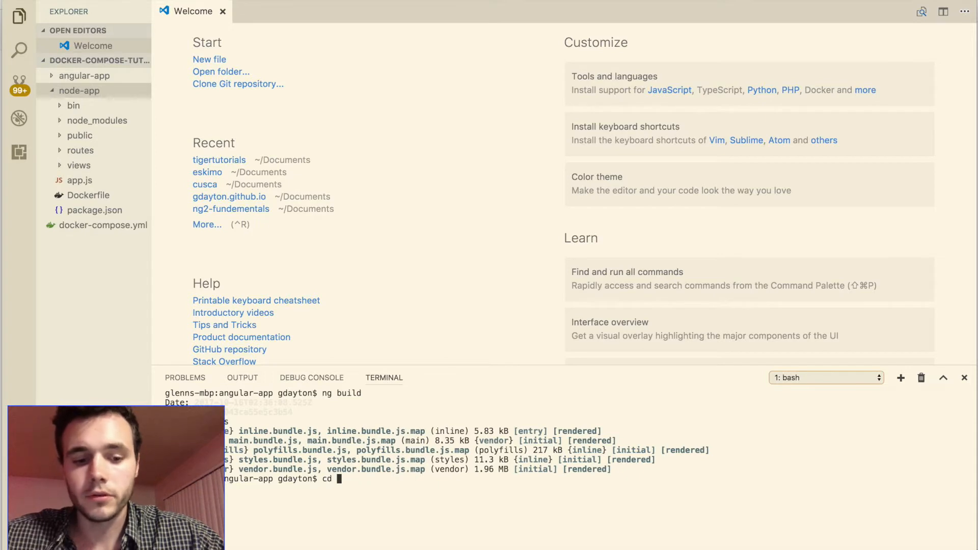
text(../node-app/)
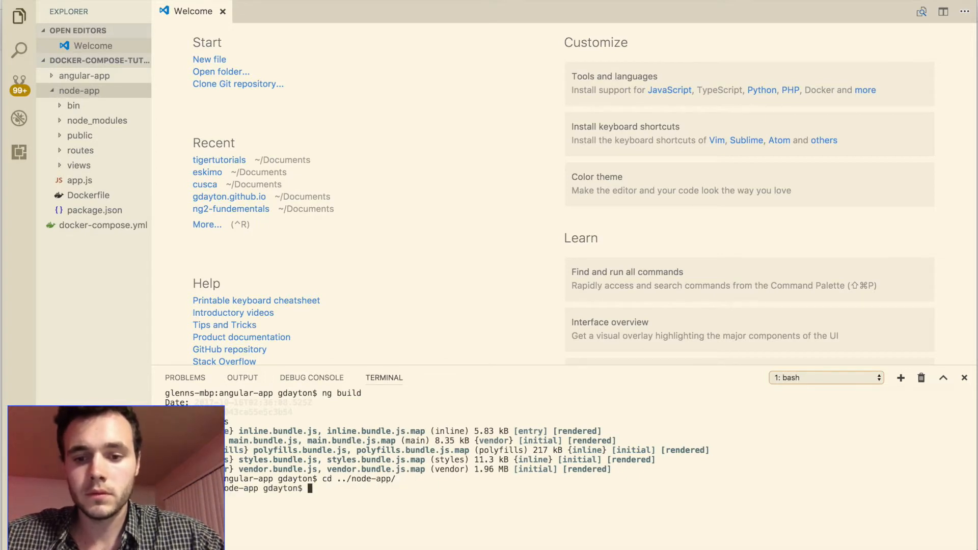
text(ng build)
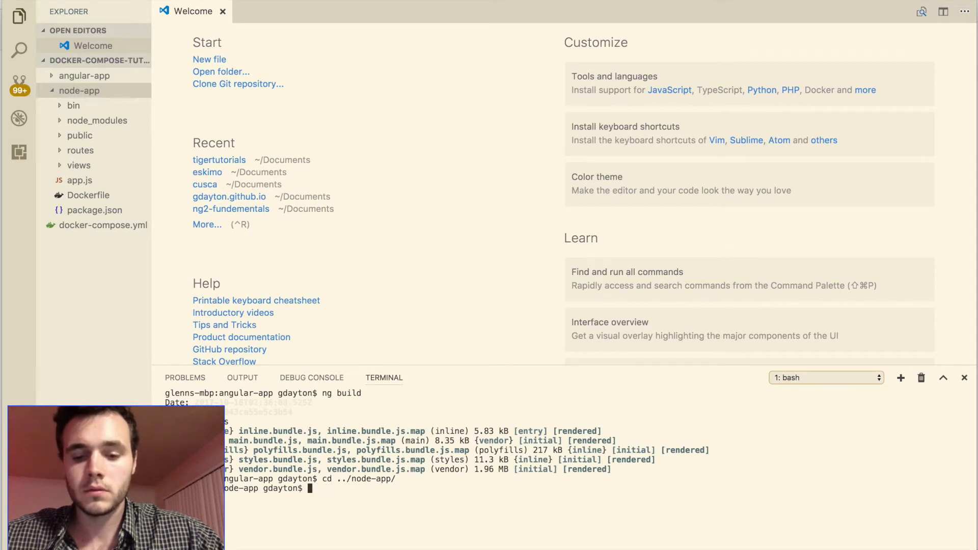
text(npm install mongoose --)
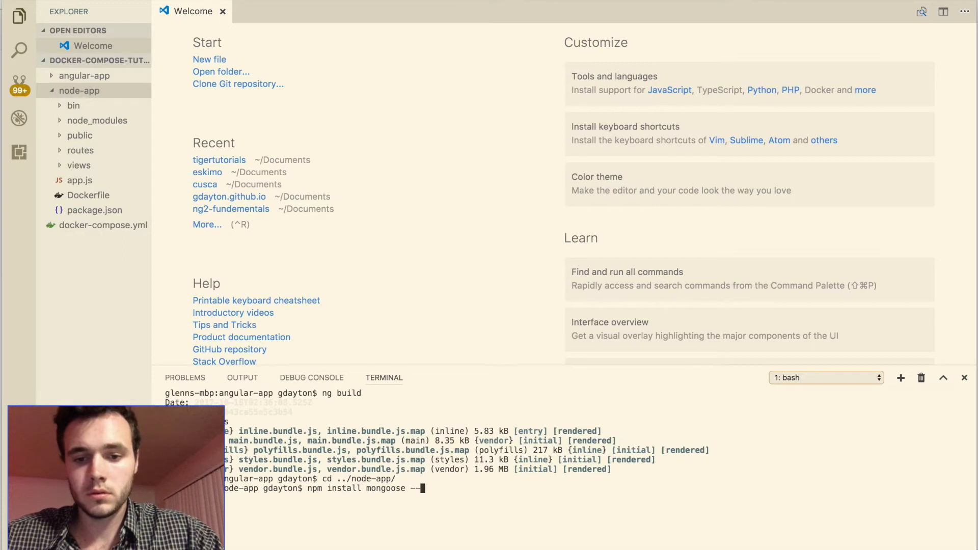
text(save-dev)
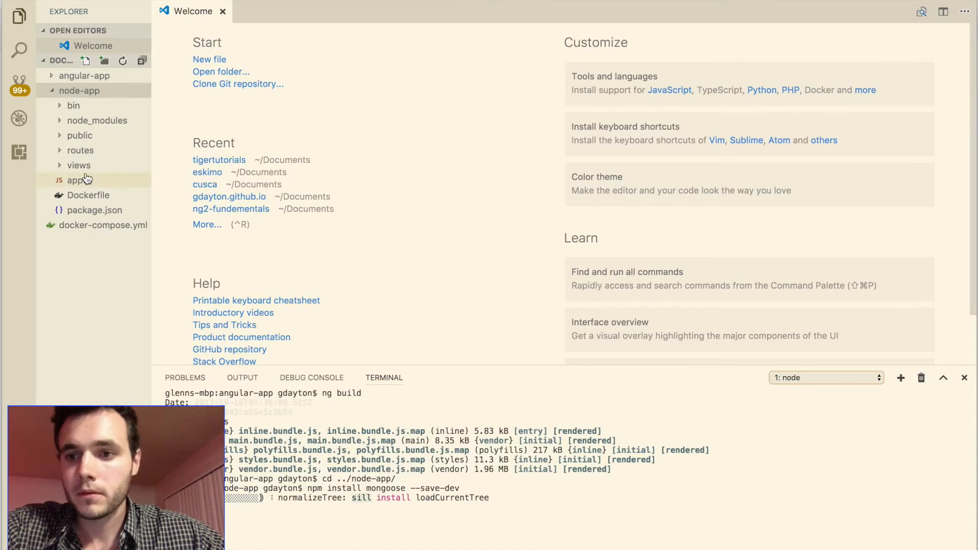
- Show node-app's package.json listing mongoose ^4.12.2 under devDependencies
click(95, 210)
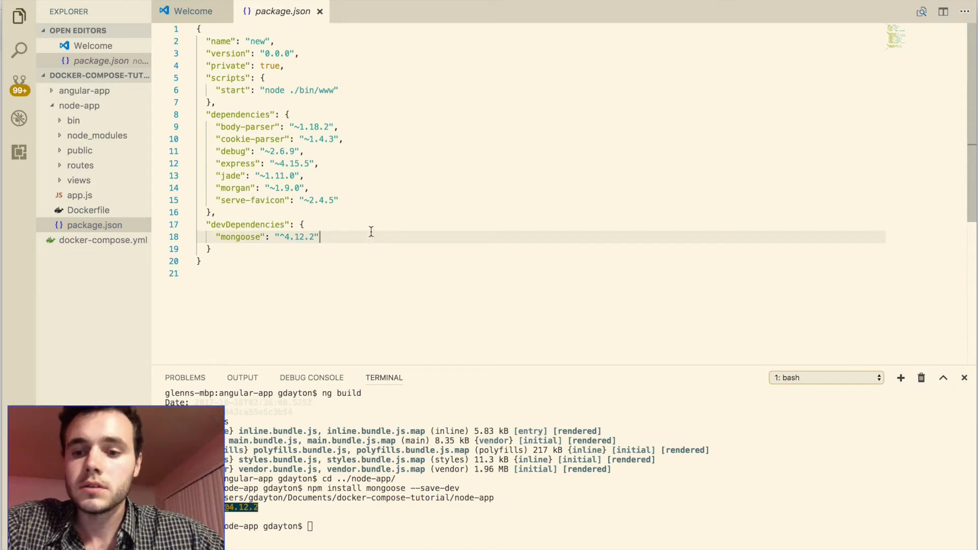
mouse_move(223, 215)
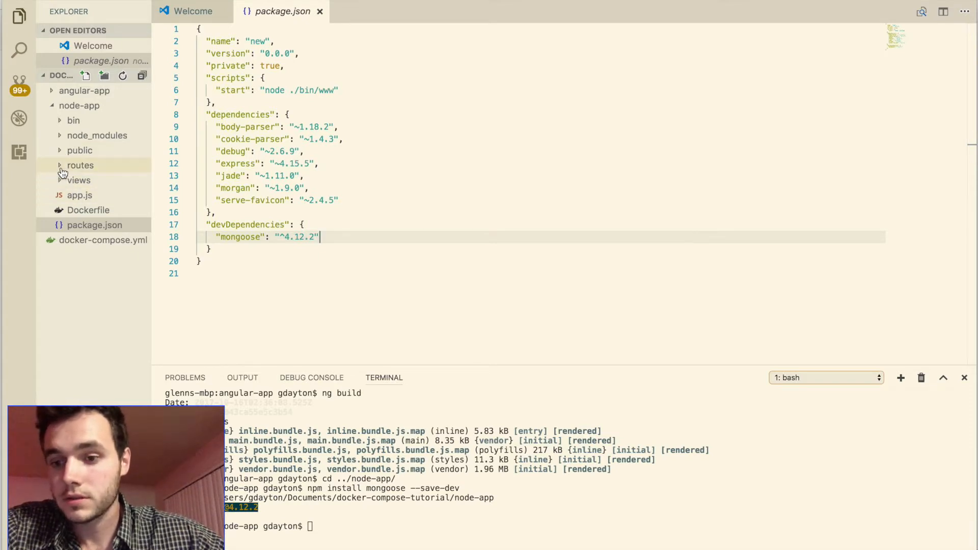
- Review routes/index.js with its mongoose connection to mongodb://localhost:27017/my_database, then collapse node-app
click(80, 165)
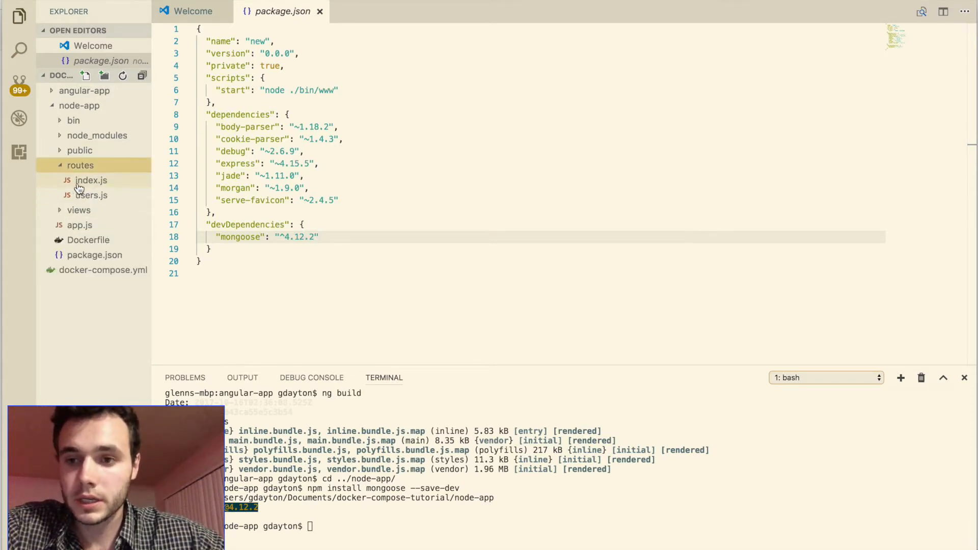
click(91, 180)
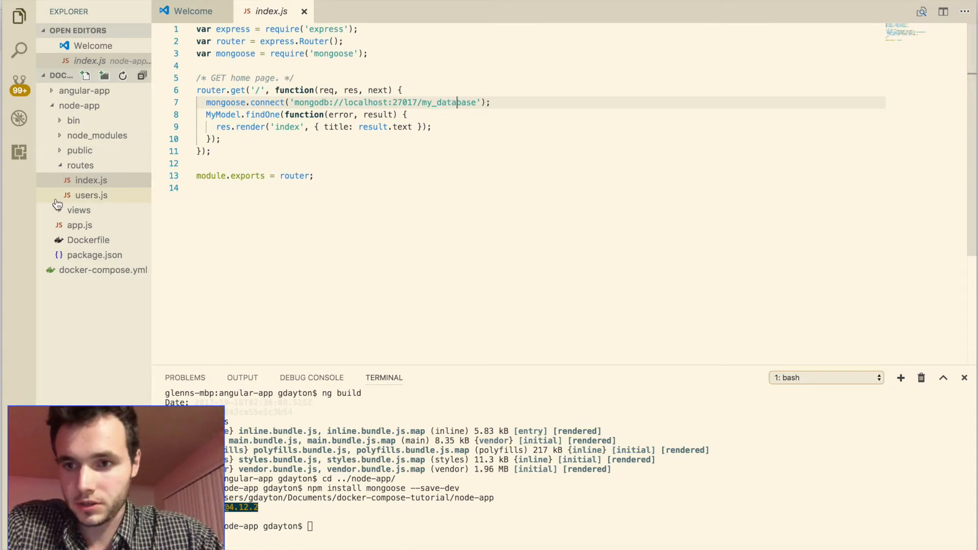
click(80, 105)
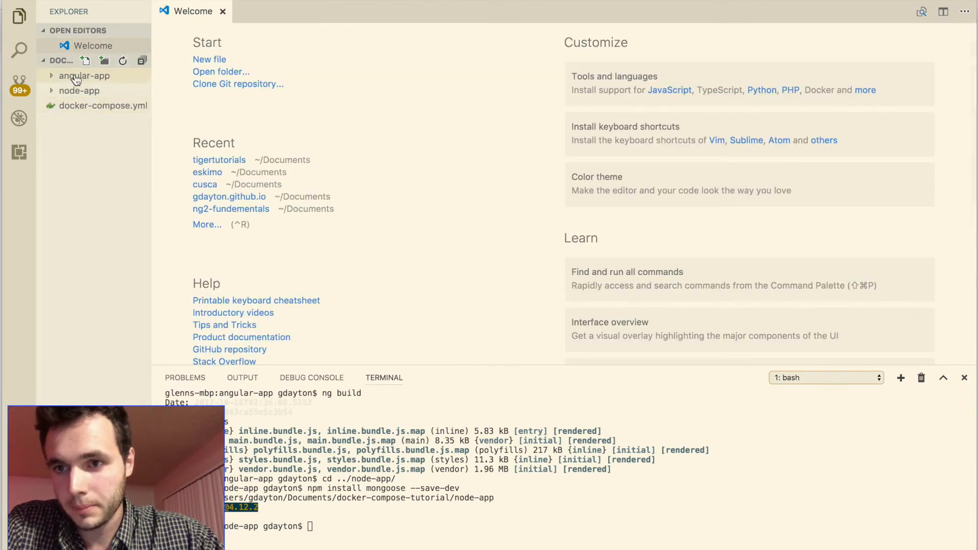
- Point the angular-app Dockerfile VOLUME path at docker-compose-tutorial instead of eskimo, then collapse the folder
click(85, 75)
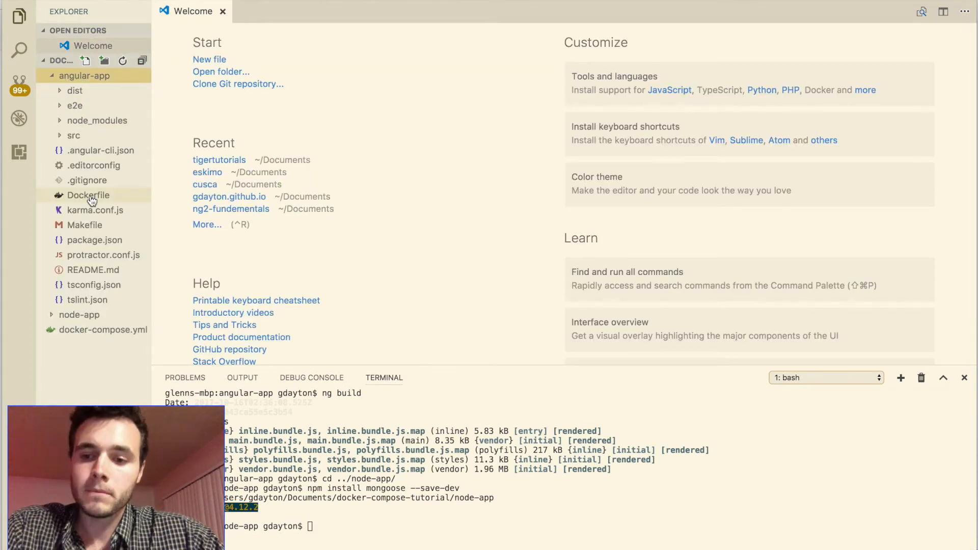
mouse_move(87, 196)
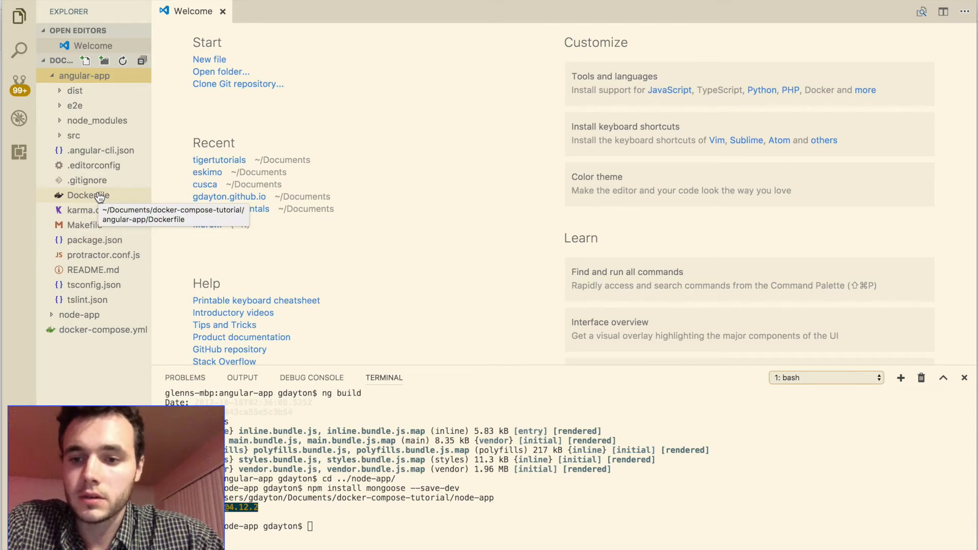
right_click(85, 75)
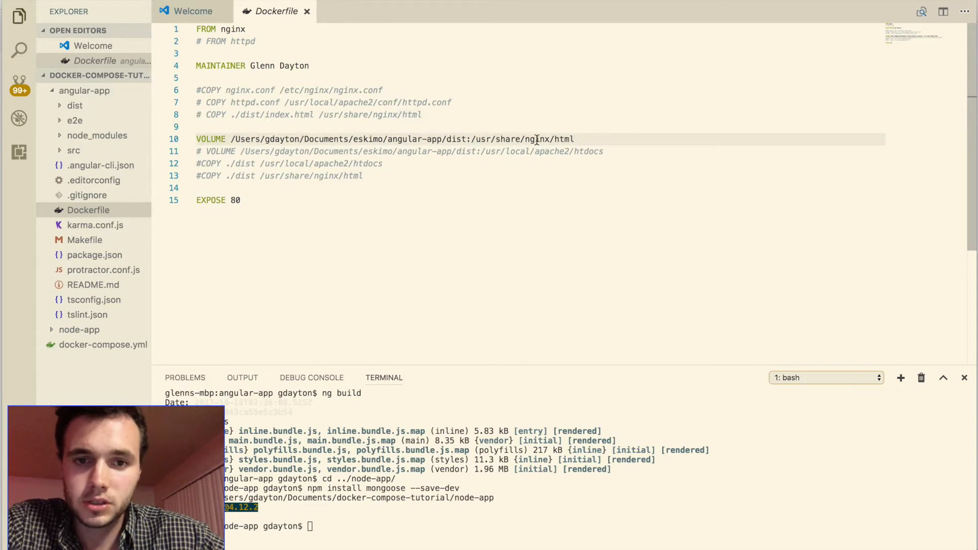
mouse_move(574, 144)
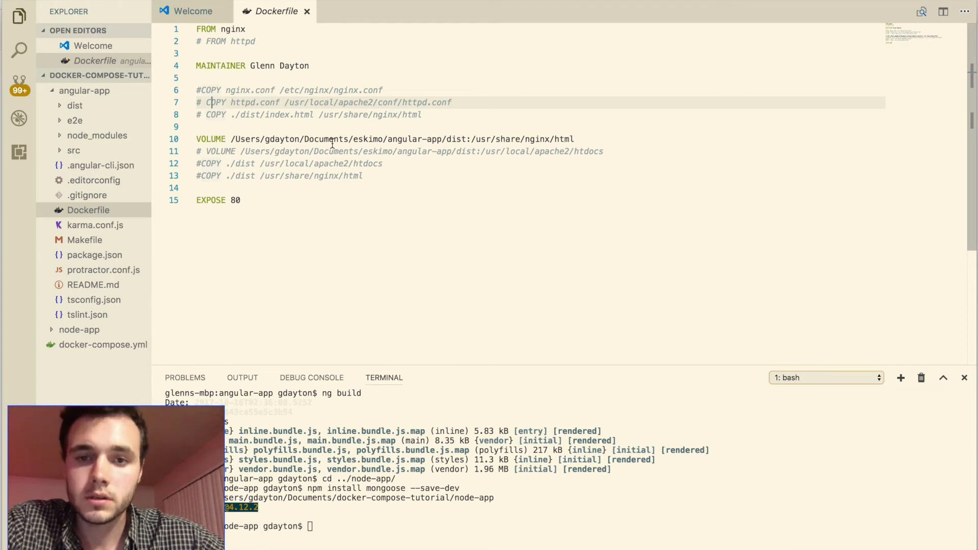
mouse_move(298, 154)
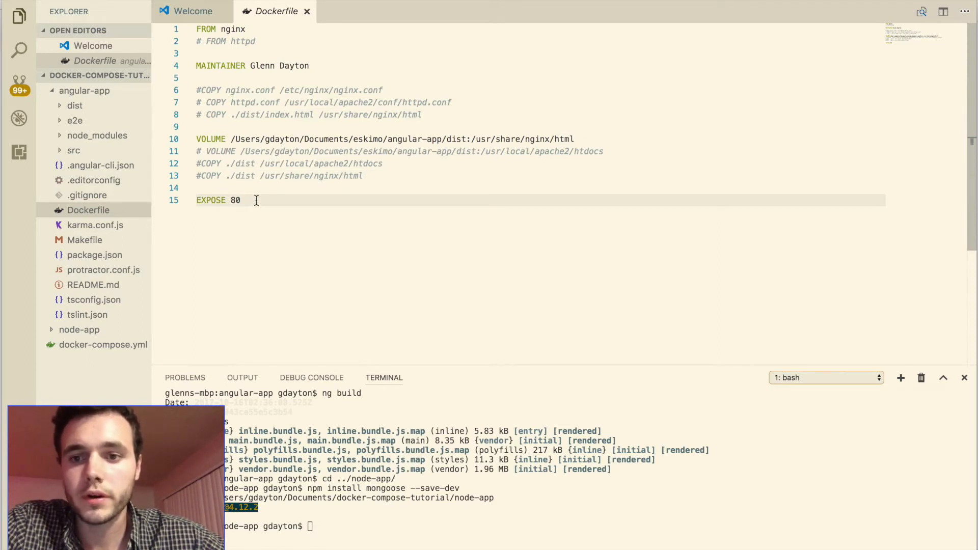
mouse_move(246, 155)
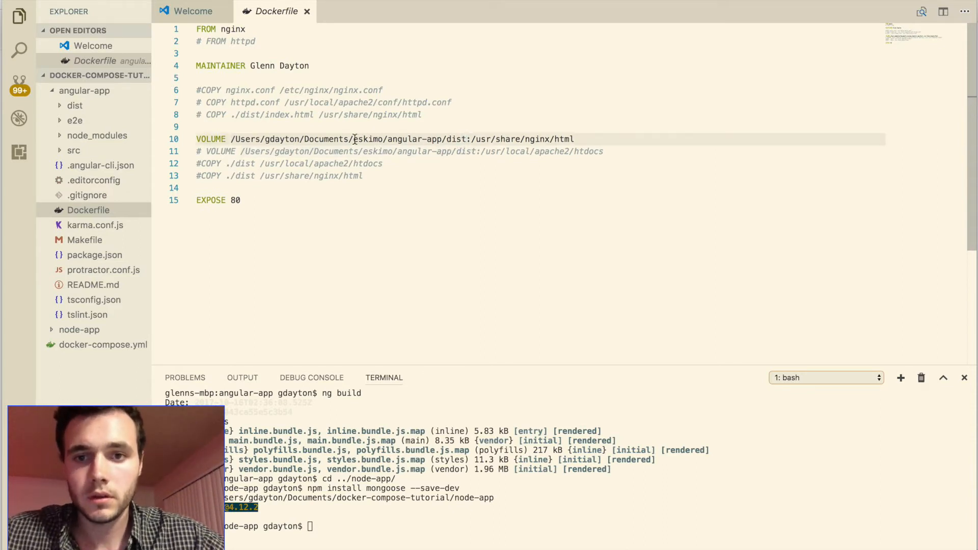
text(docker-compose-tutorial)
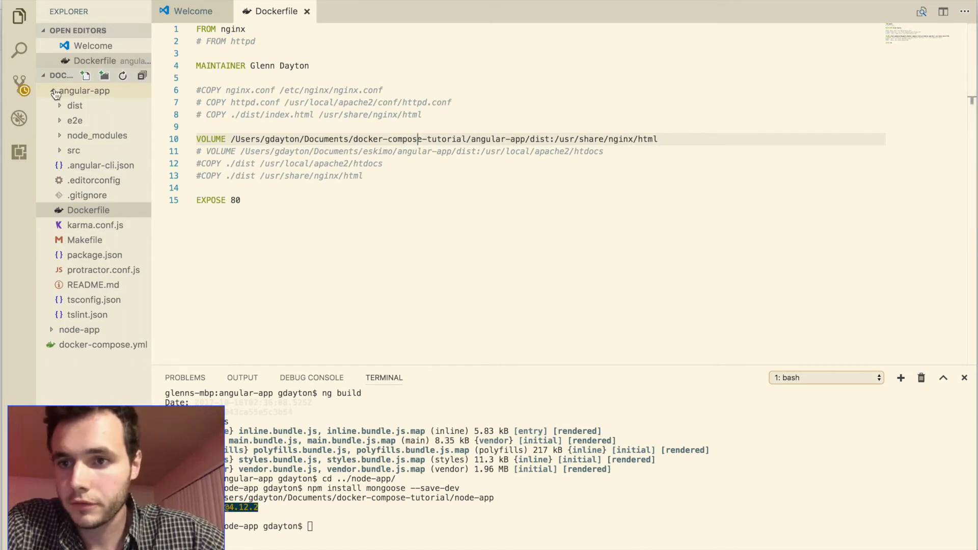
click(83, 90)
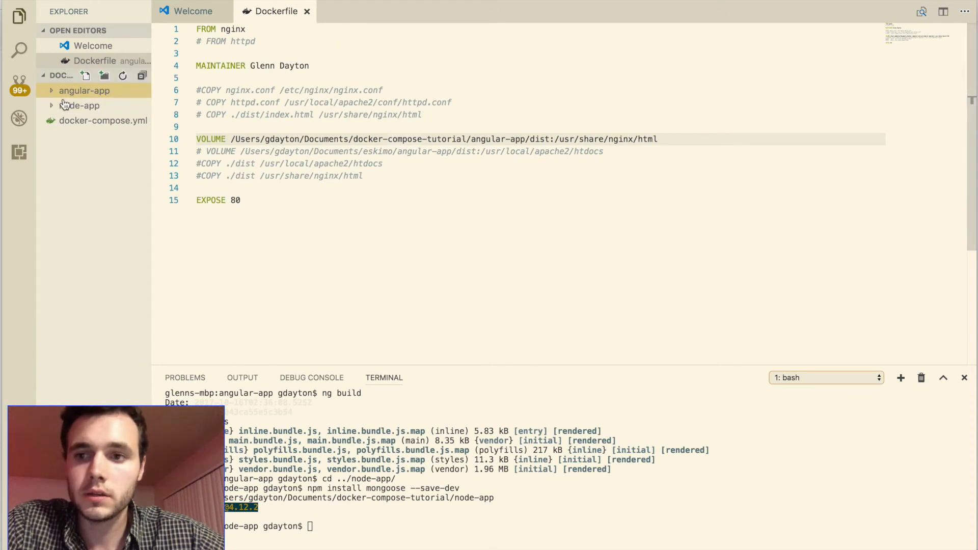
- In the node-app Dockerfile add a blank line after COPY . /src below WORKDIR /src
click(79, 105)
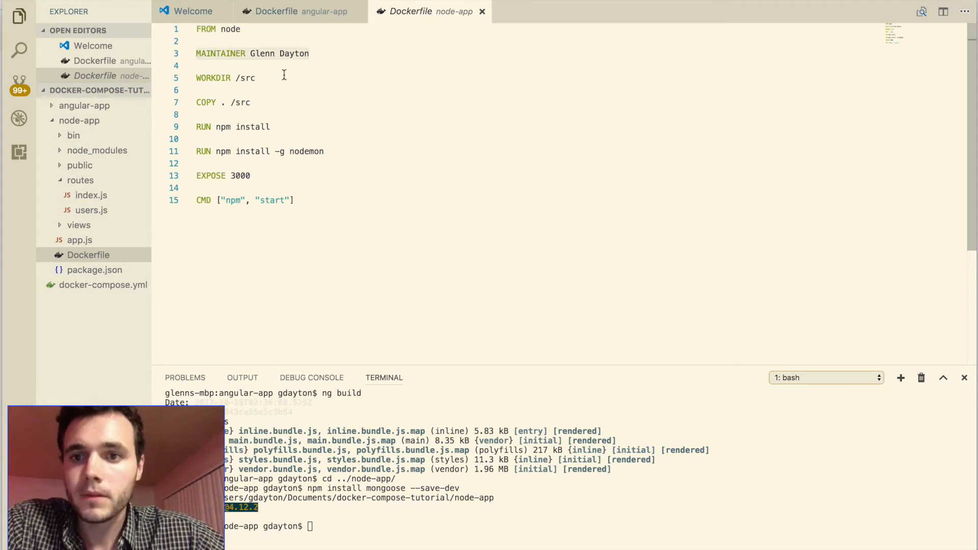
click(262, 77)
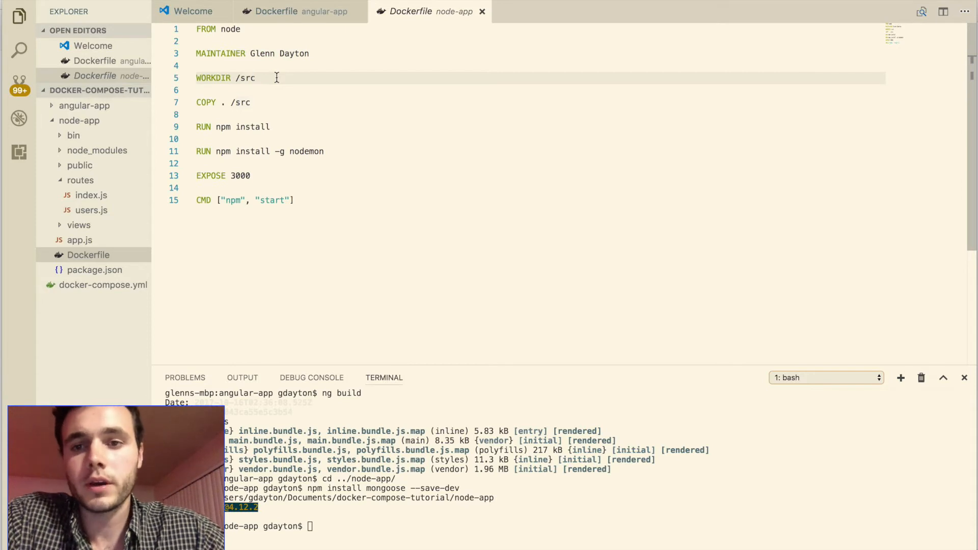
mouse_move(247, 78)
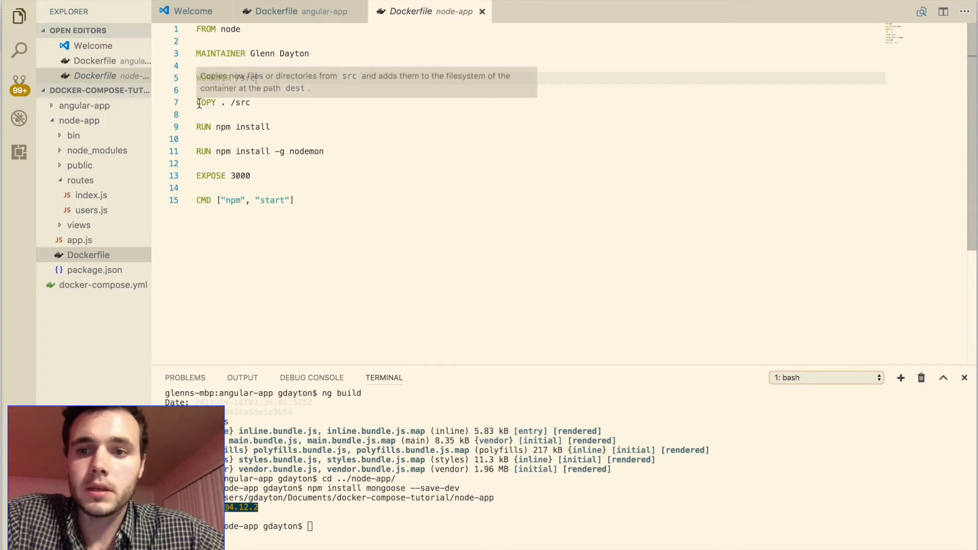
text(WORKDIR /src)
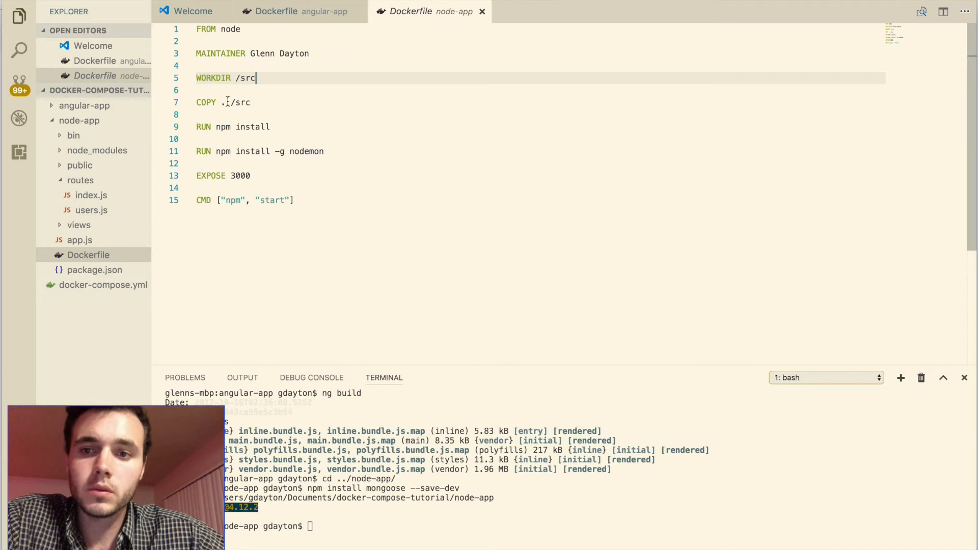
key(enter)
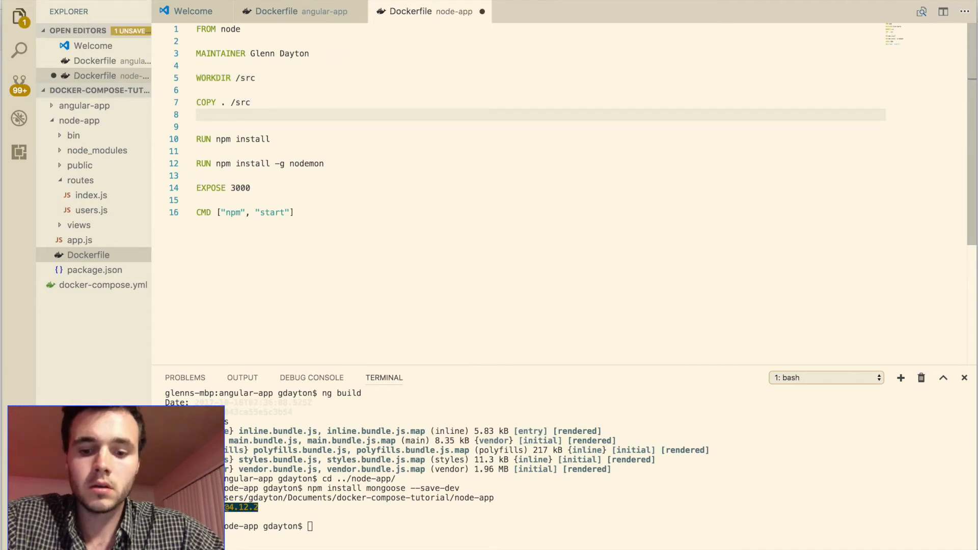
- Add a '# VOLUME' comment under COPY in the node-app Dockerfile and view node-app's package.json
text(VOLUME)
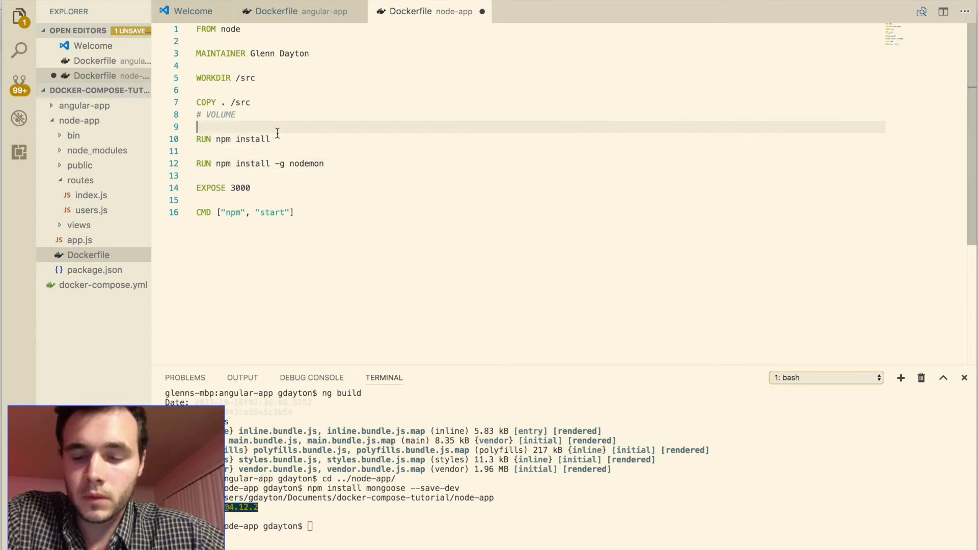
mouse_move(305, 143)
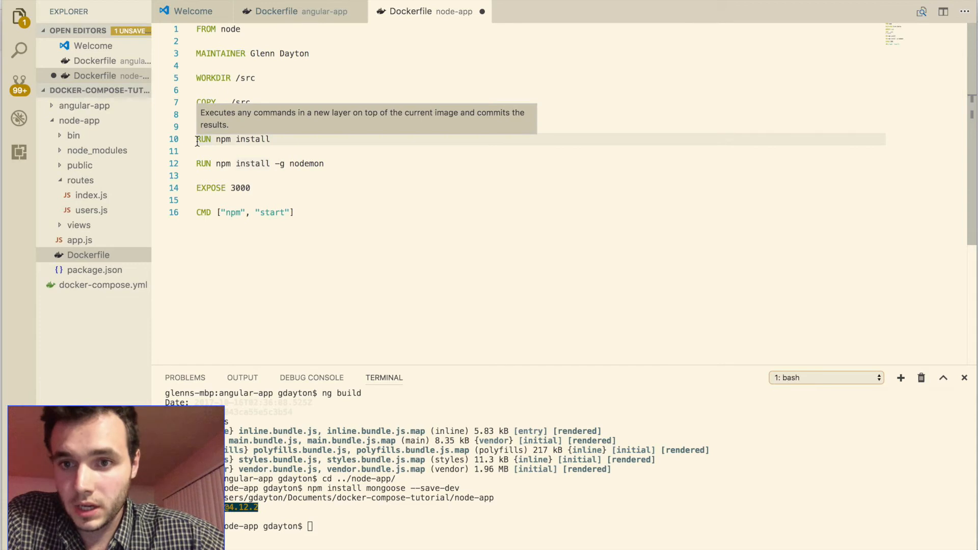
mouse_move(287, 138)
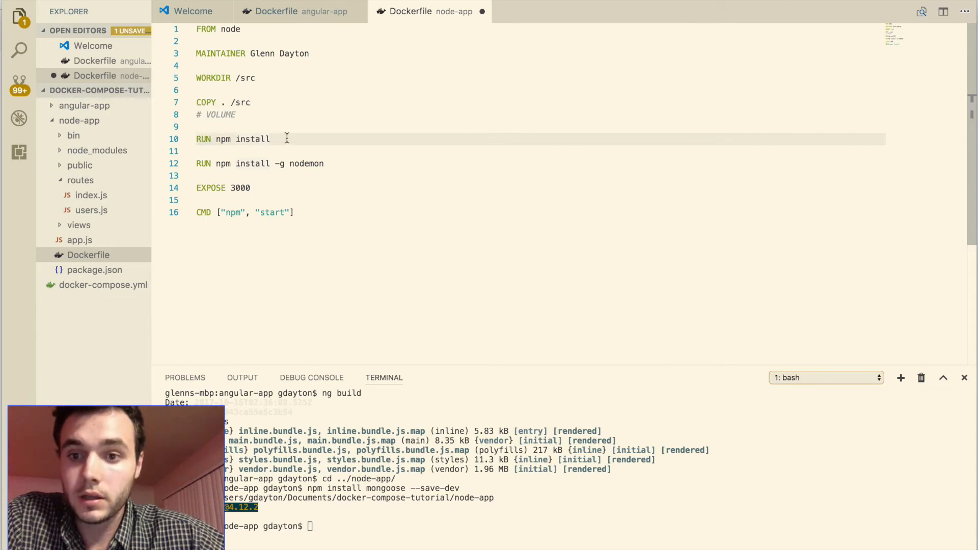
mouse_move(232, 130)
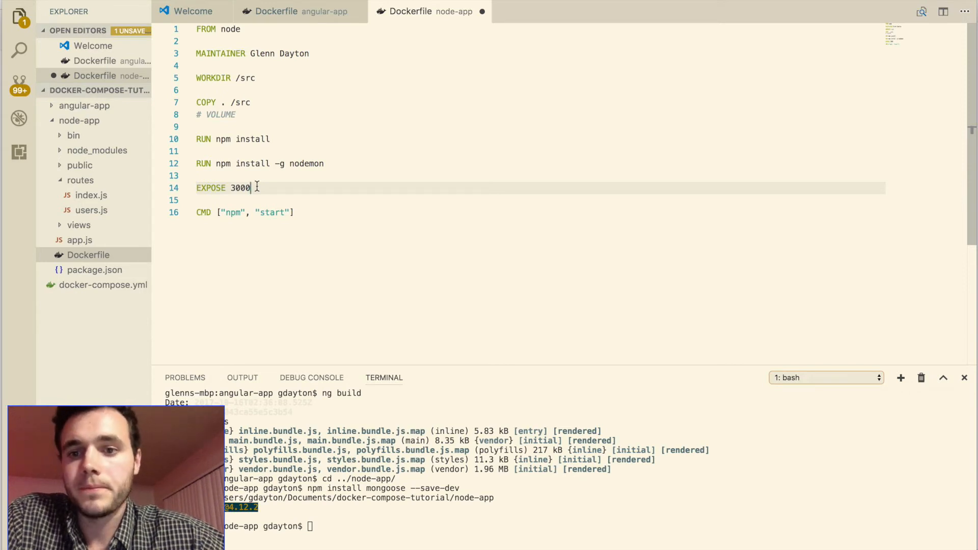
click(296, 212)
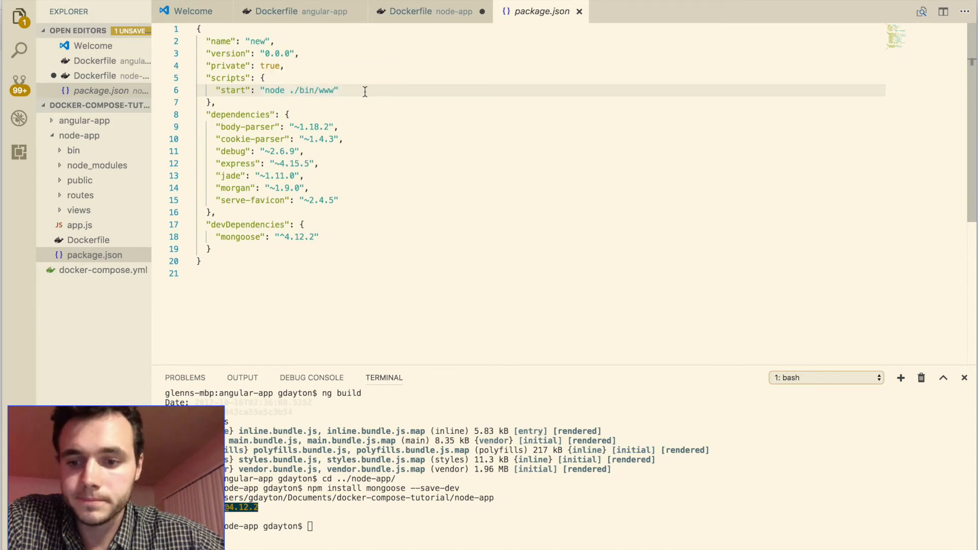
mouse_move(579, 15)
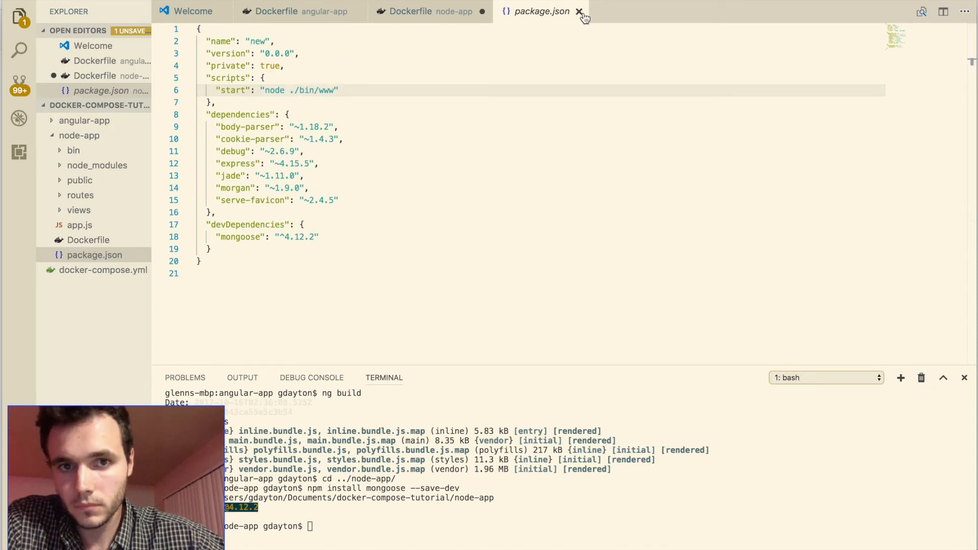
- Close package.json and return to the saved node-app Dockerfile
click(579, 11)
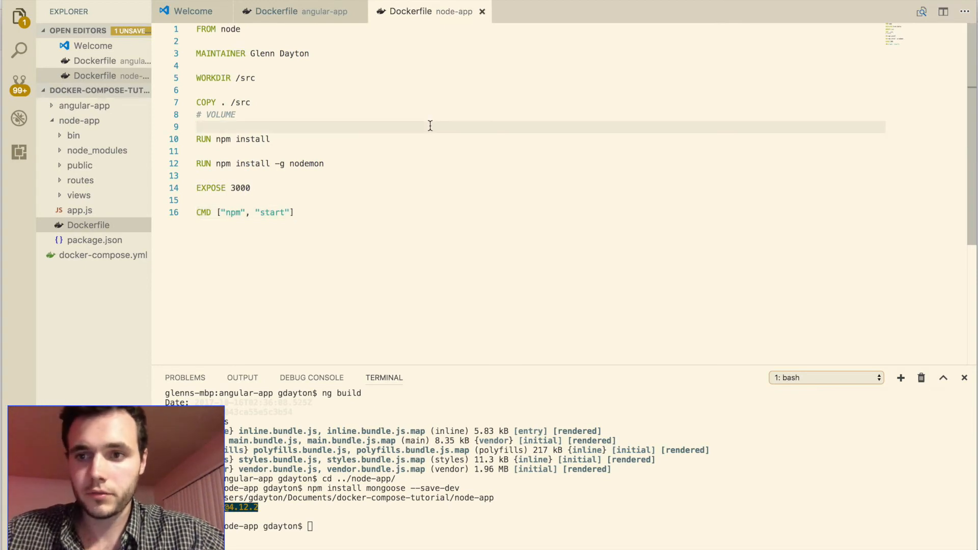
- Collapse node-app and view docker-compose.yml defining the web, node and mongo services
click(80, 121)
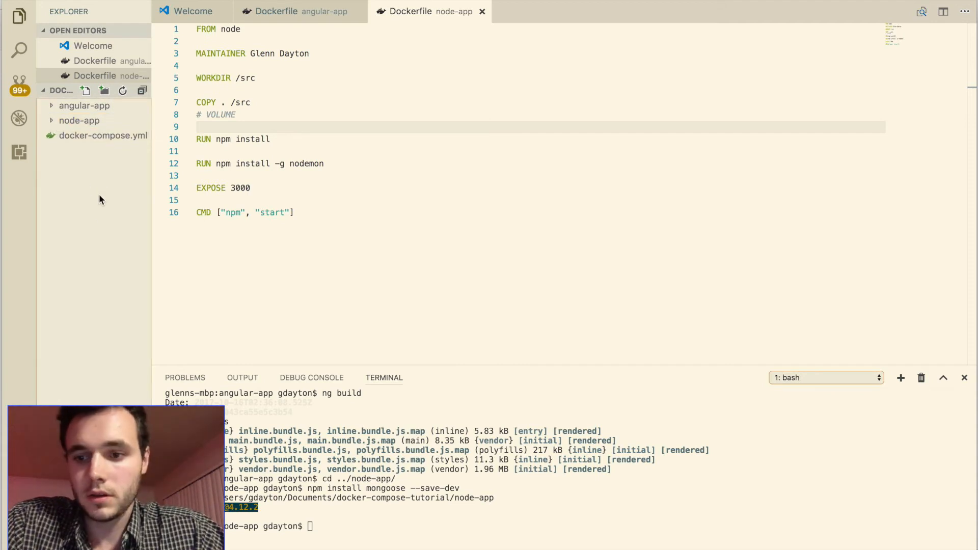
mouse_move(98, 227)
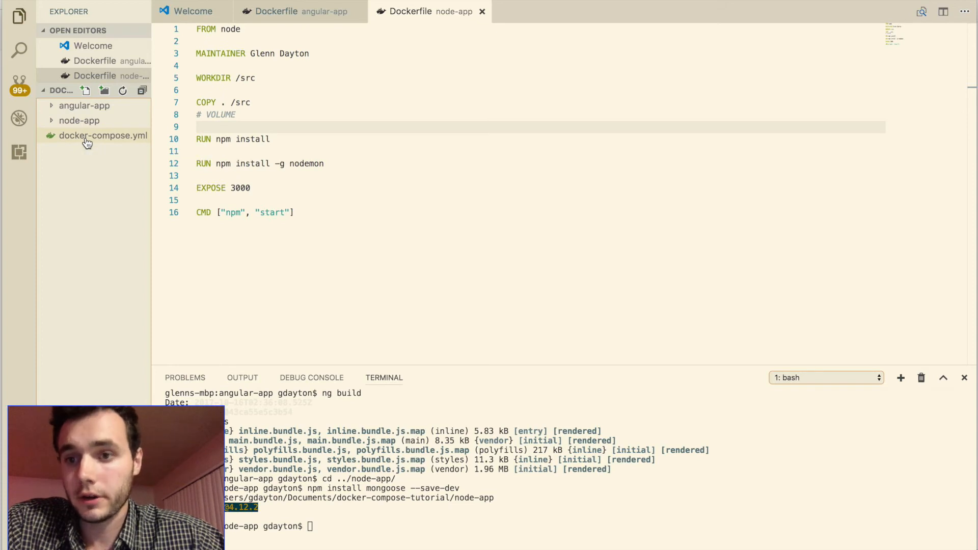
click(104, 135)
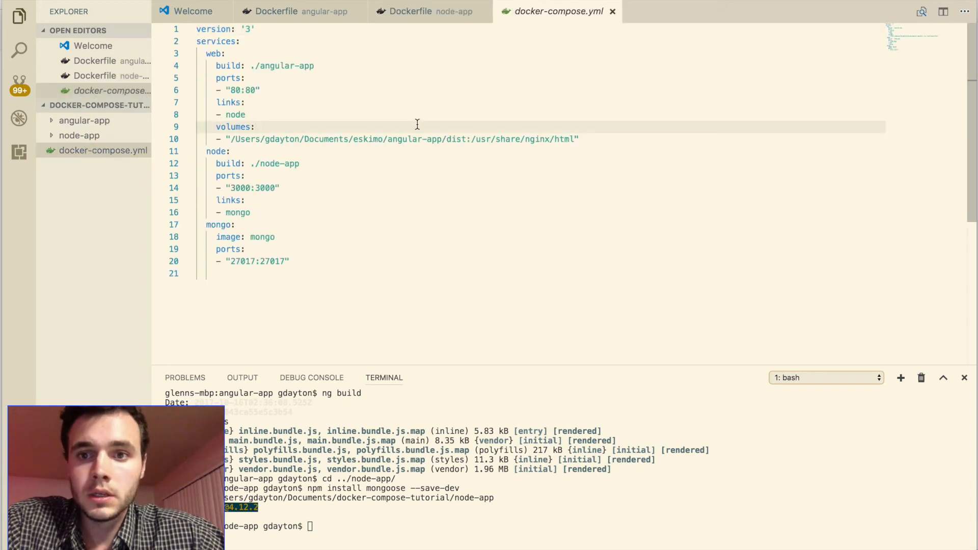
mouse_move(287, 85)
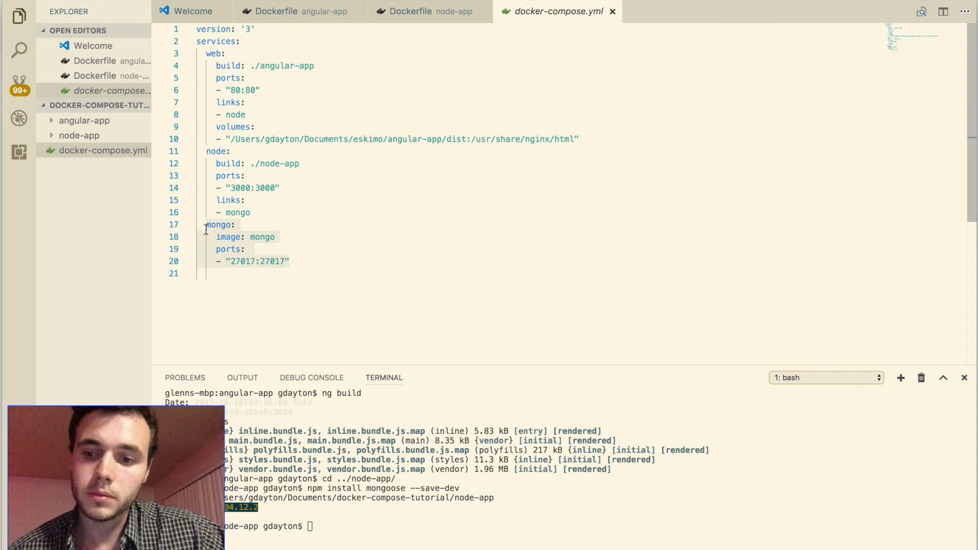
mouse_move(197, 228)
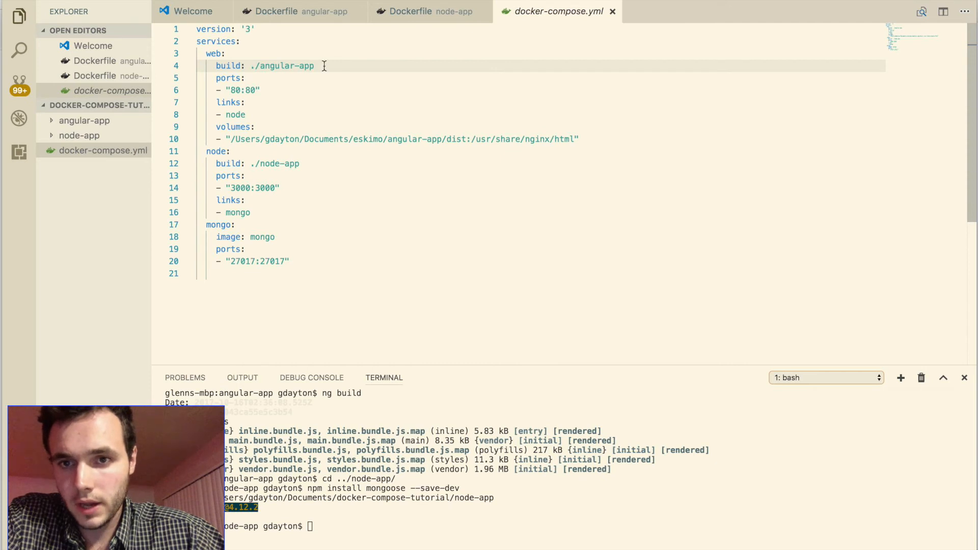
- Expand angular-app and review the web and node build paths in docker-compose.yml
click(84, 120)
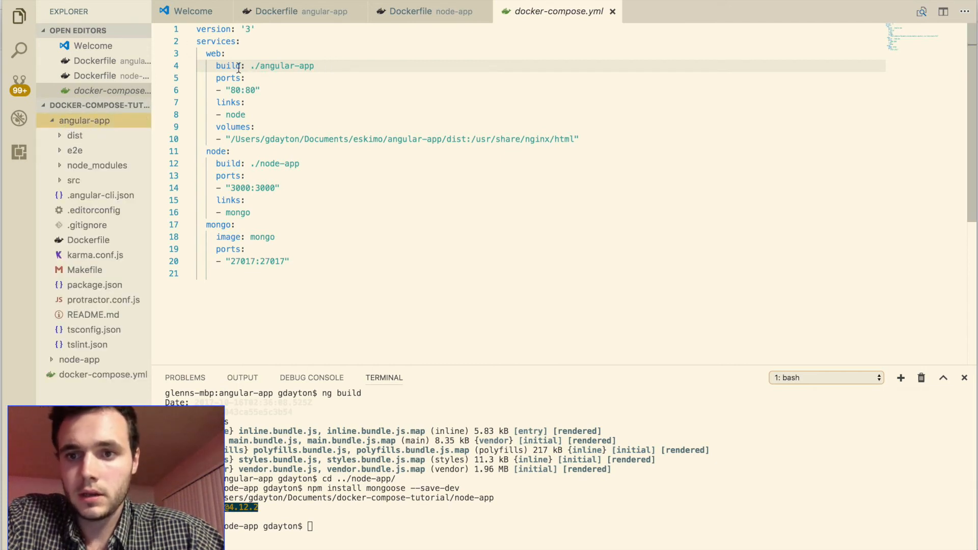
click(90, 240)
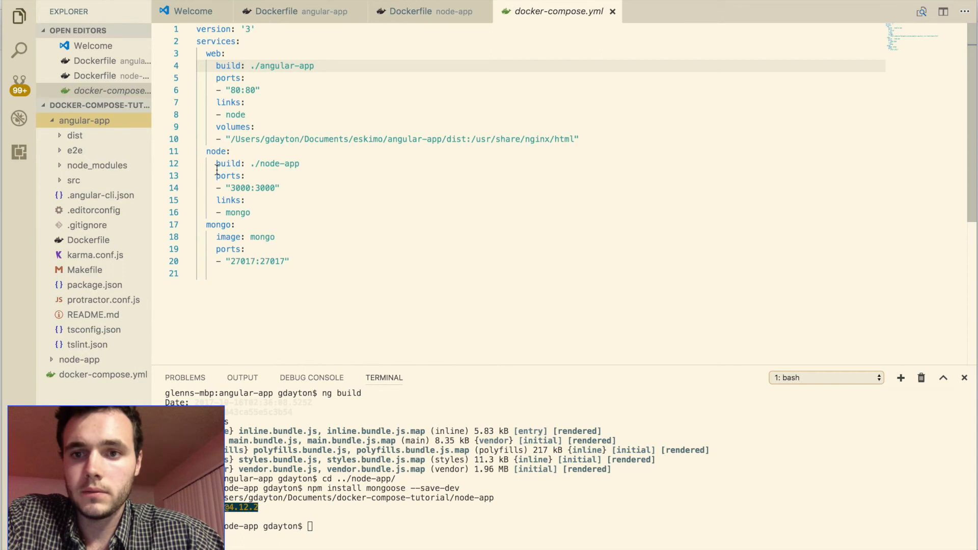
click(235, 150)
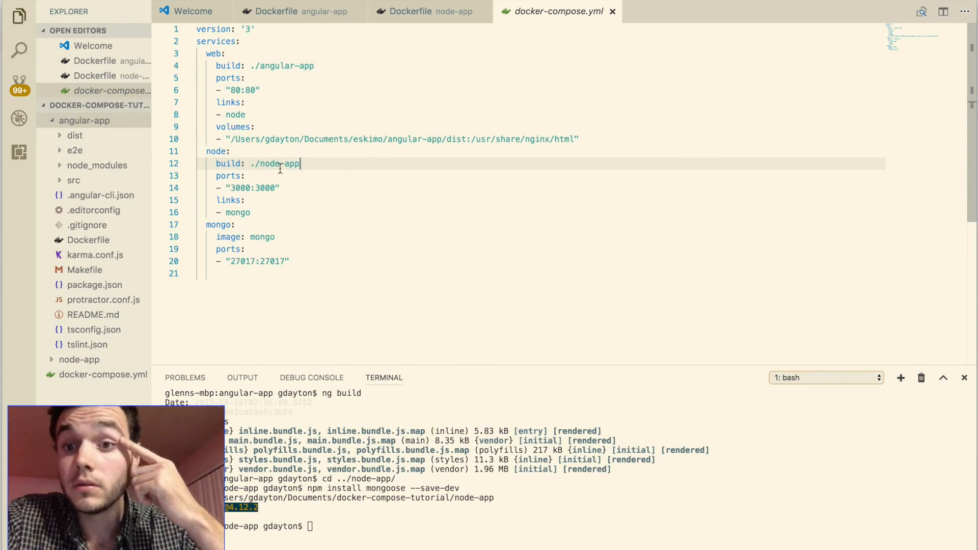
click(248, 90)
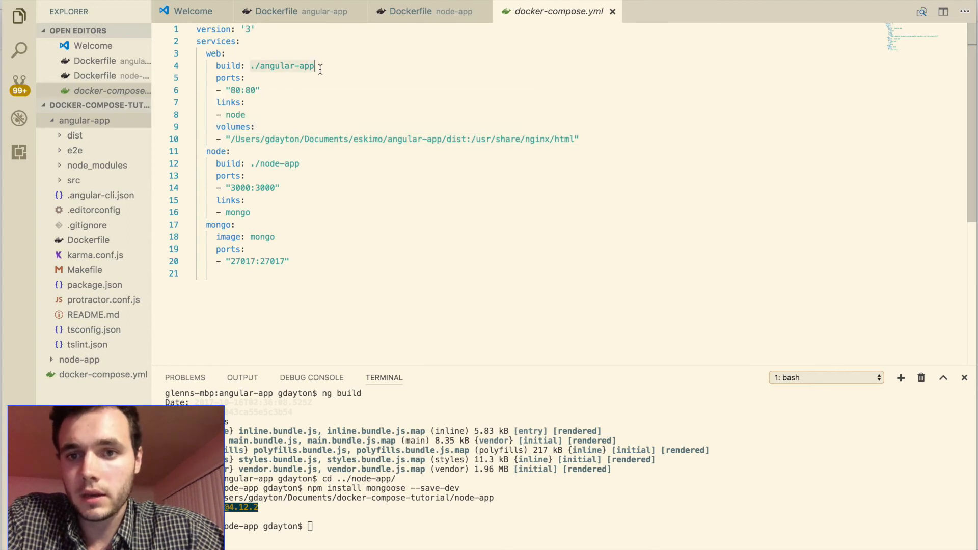
click(282, 11)
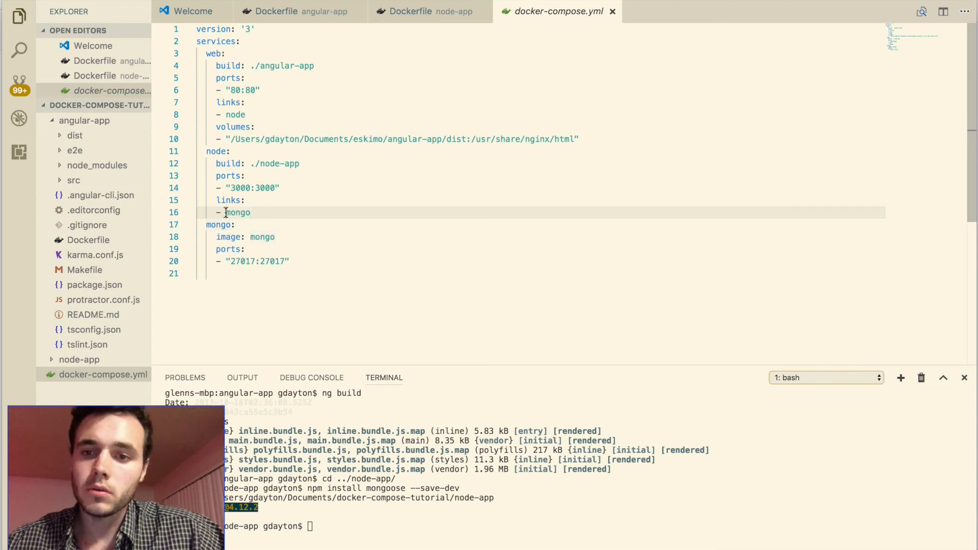
click(205, 224)
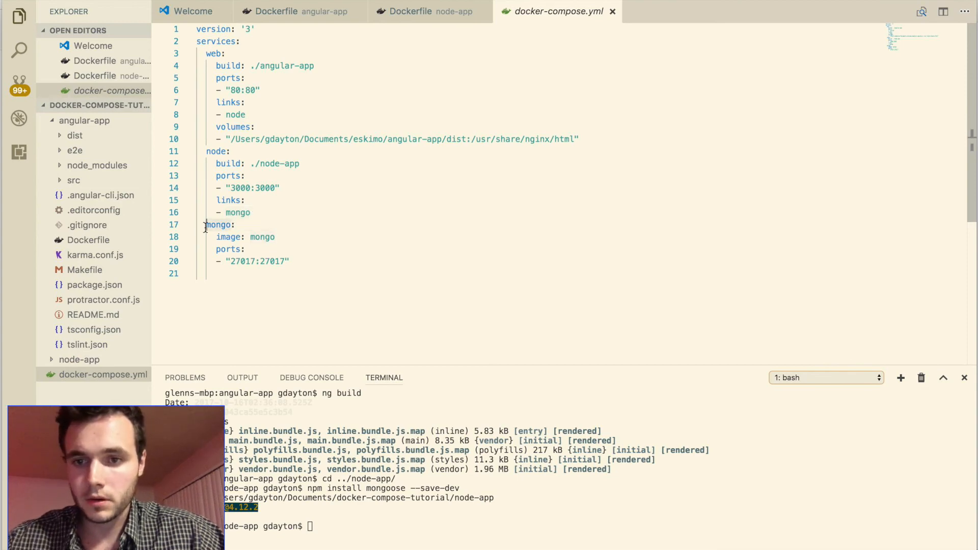
click(221, 224)
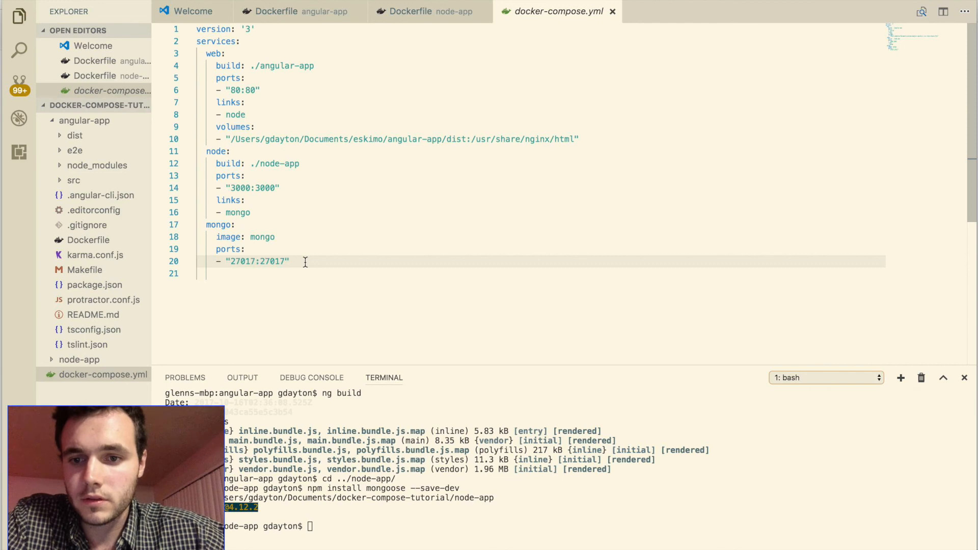
click(235, 224)
text(ls)
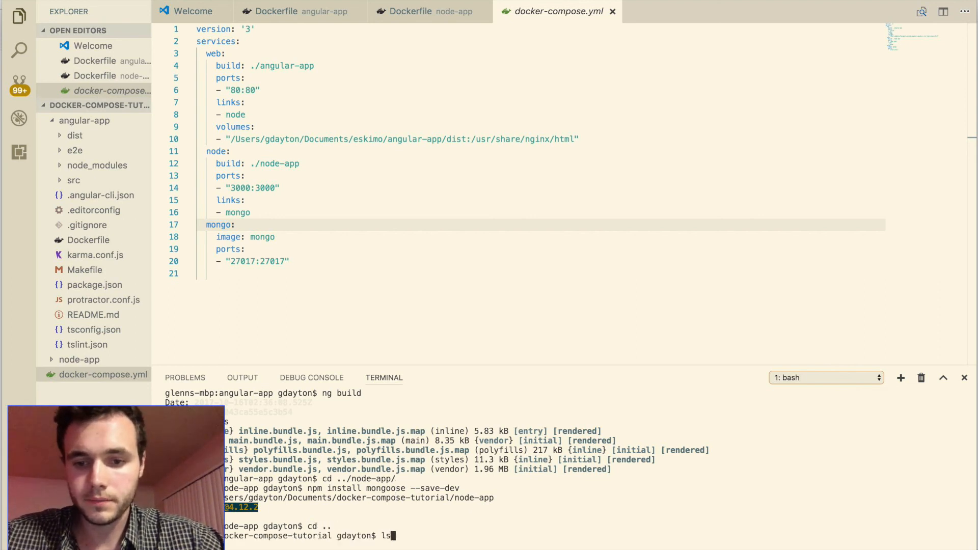
- List the project root, showing docker-compose.yml and node-app
key(Return)
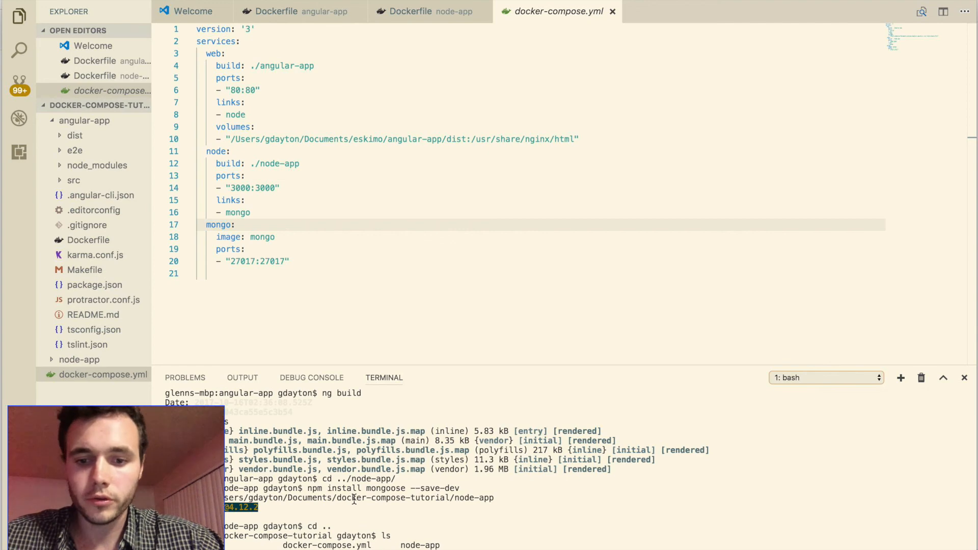